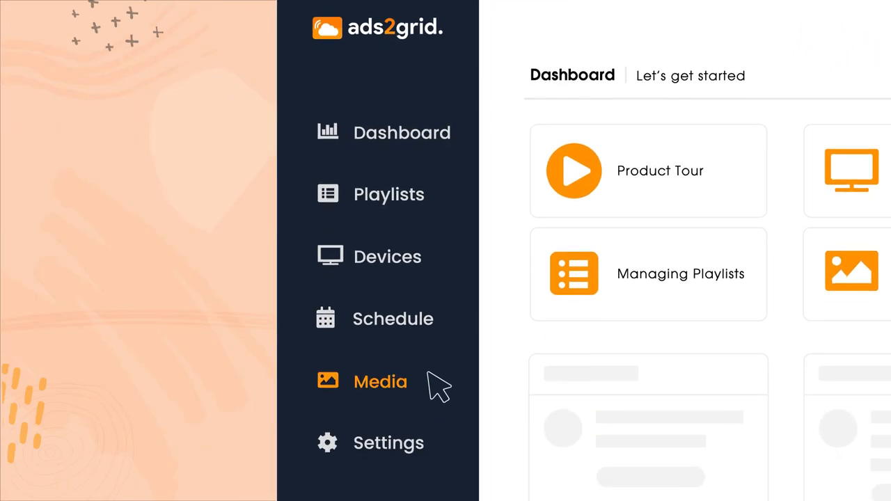
Step: Go to the Media ad-creation editor and show the Library's Default and Food folders
left_click(379, 381)
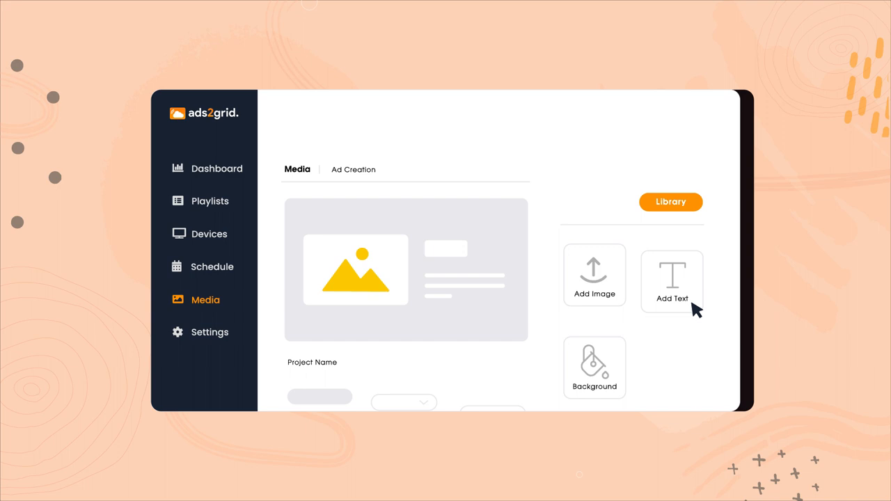
left_click(669, 202)
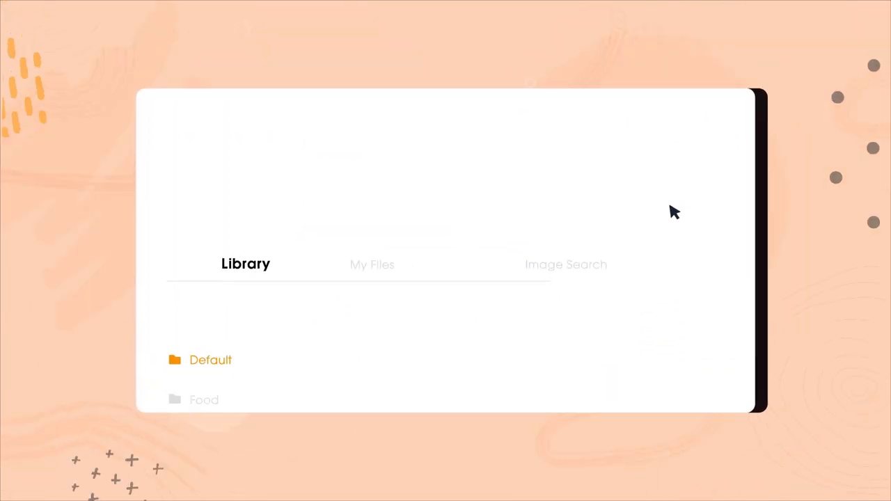